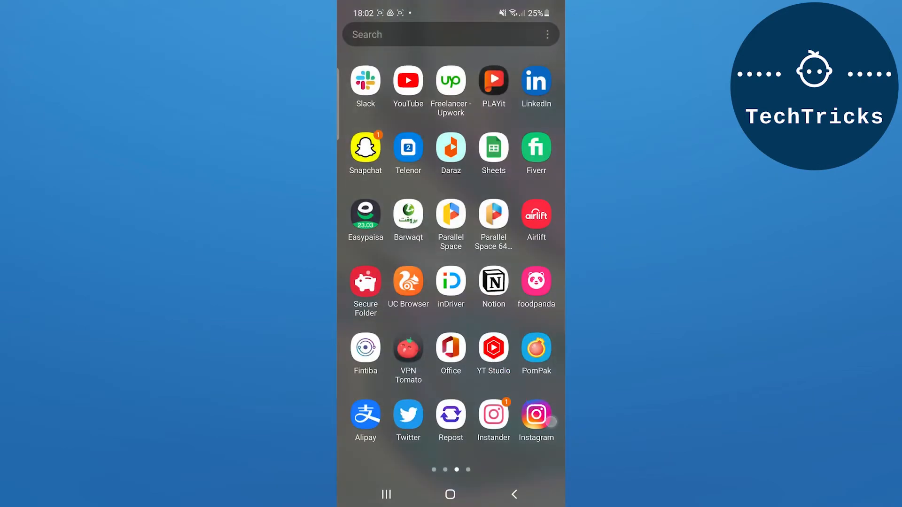
# - Launch Instagram and start a new story from the + button
pyautogui.click(535, 415)
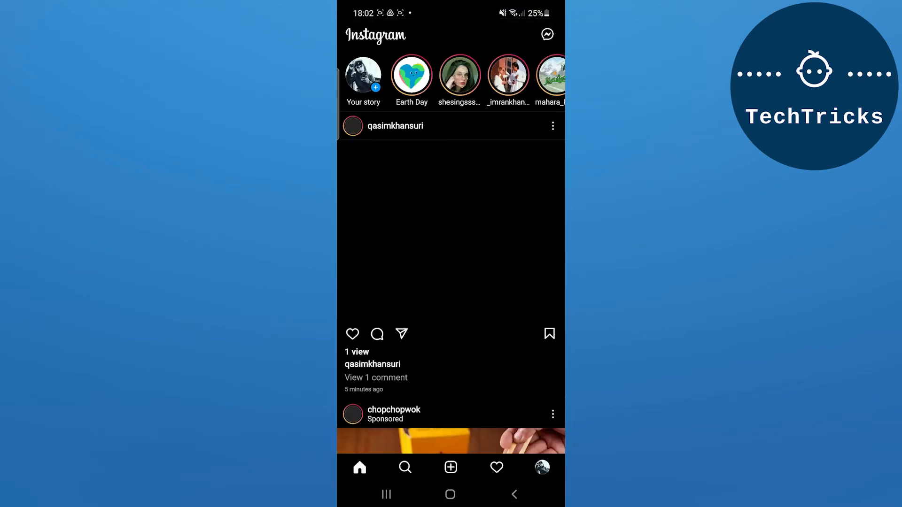
pyautogui.scroll(3)
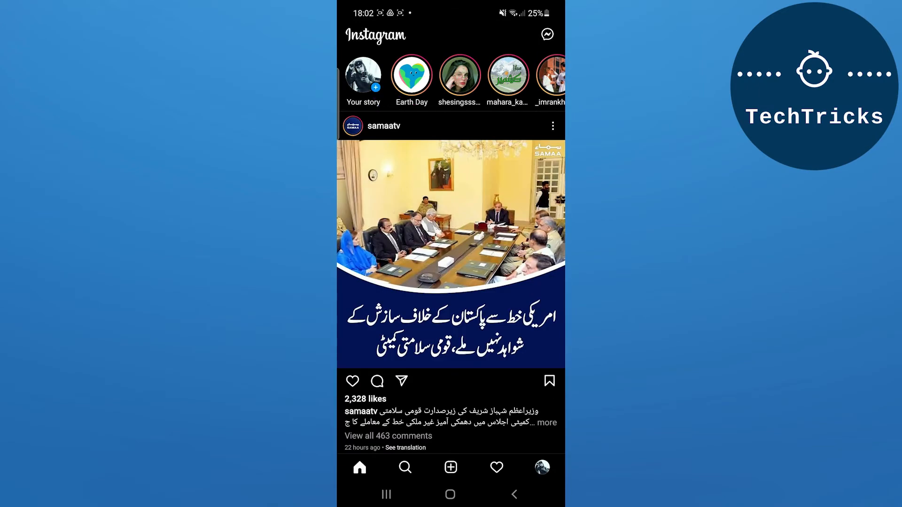
pyautogui.click(363, 75)
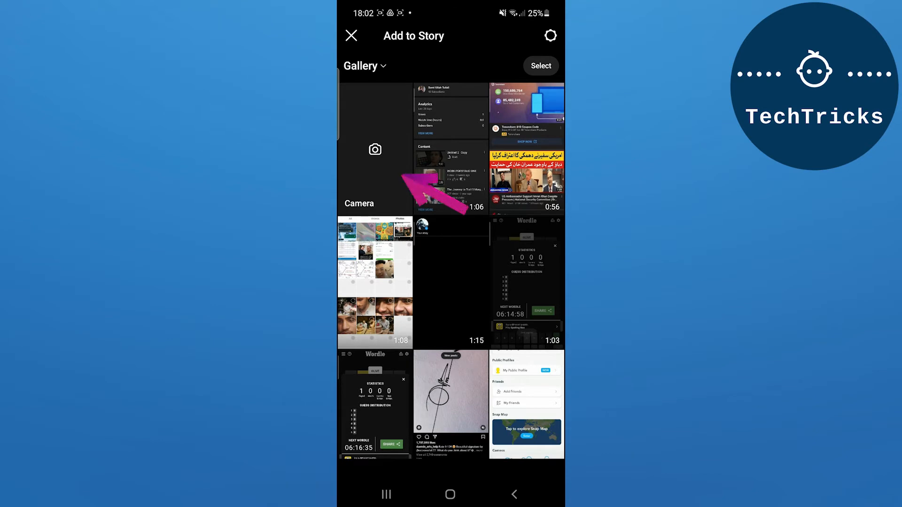
# - Open the story camera and swipe its effects row to Browse effects
pyautogui.click(374, 149)
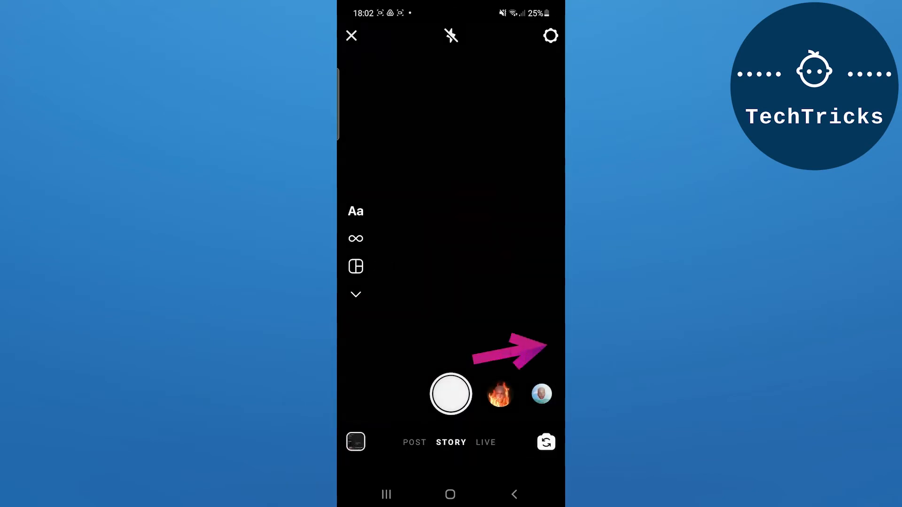
pyautogui.click(450, 394)
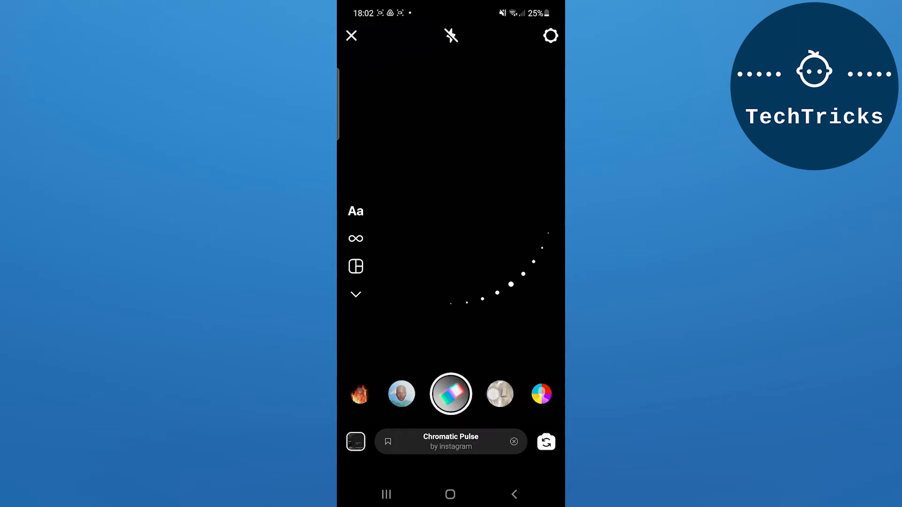
pyautogui.hscroll(-3)
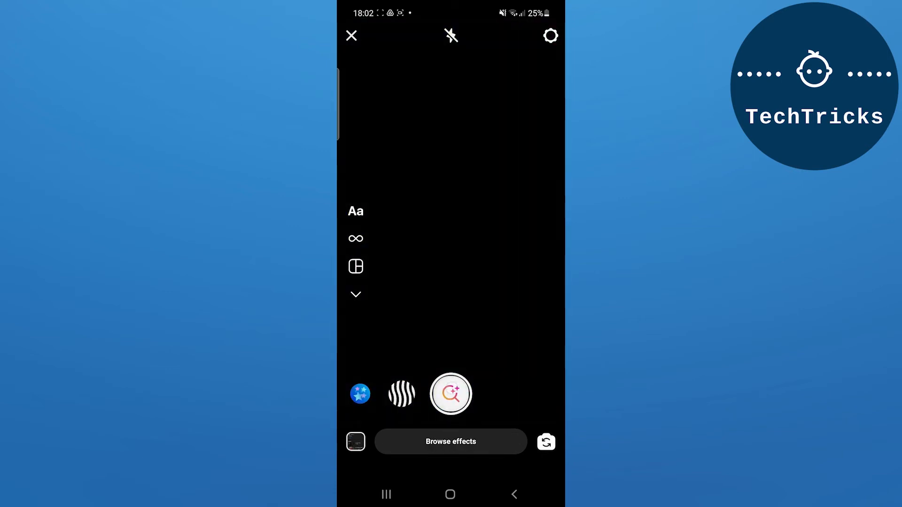
# - Search the effect gallery for 'color blind'
pyautogui.click(451, 441)
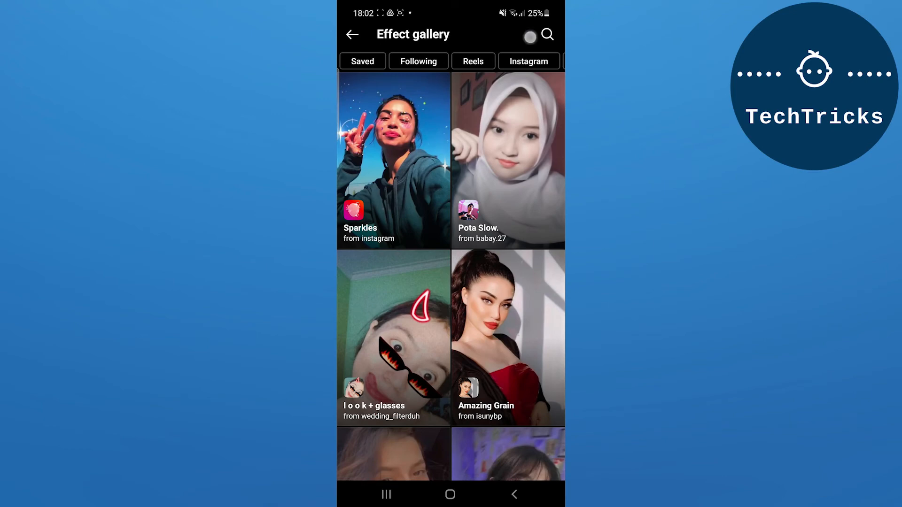
pyautogui.click(545, 35)
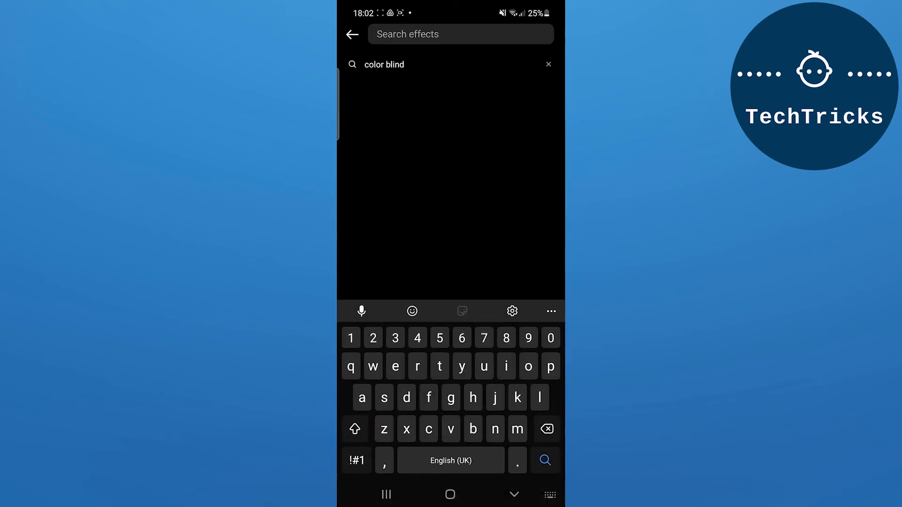
pyautogui.click(544, 461)
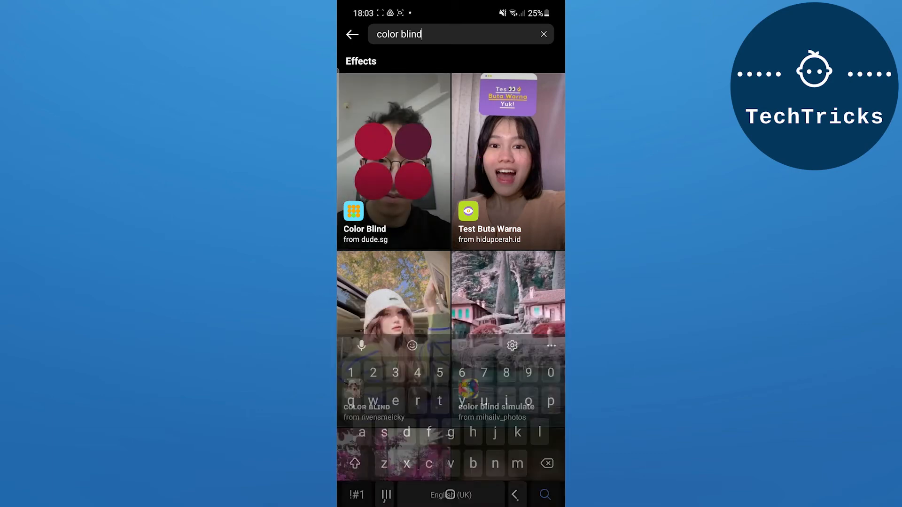
# - Open dude.sg's Color Blind effect and save it to the camera
pyautogui.click(394, 162)
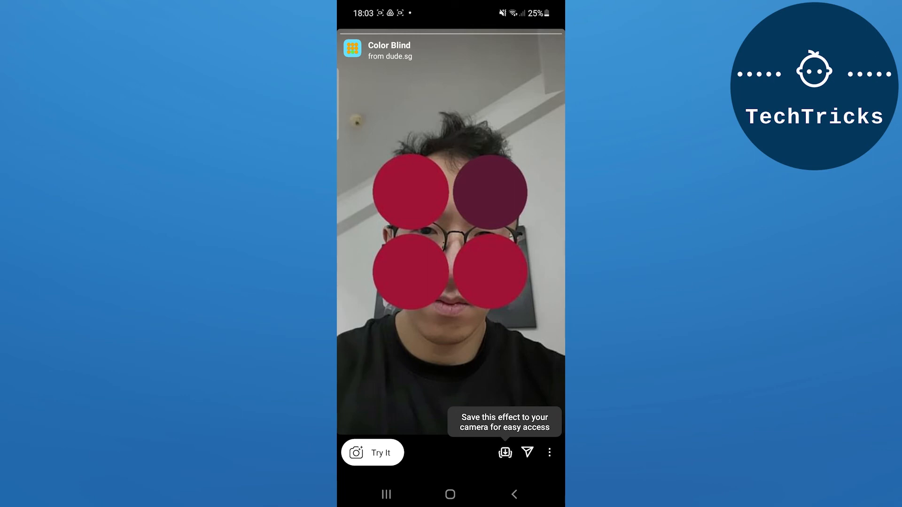
pyautogui.click(505, 452)
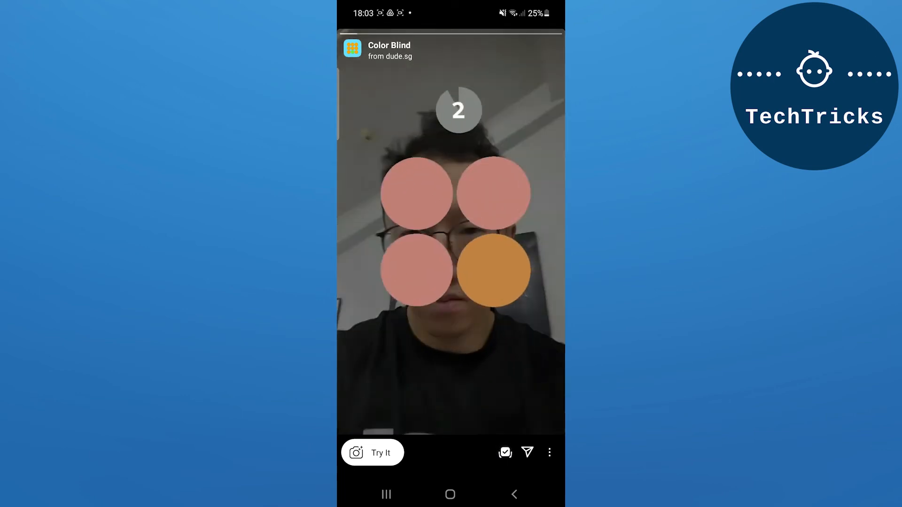